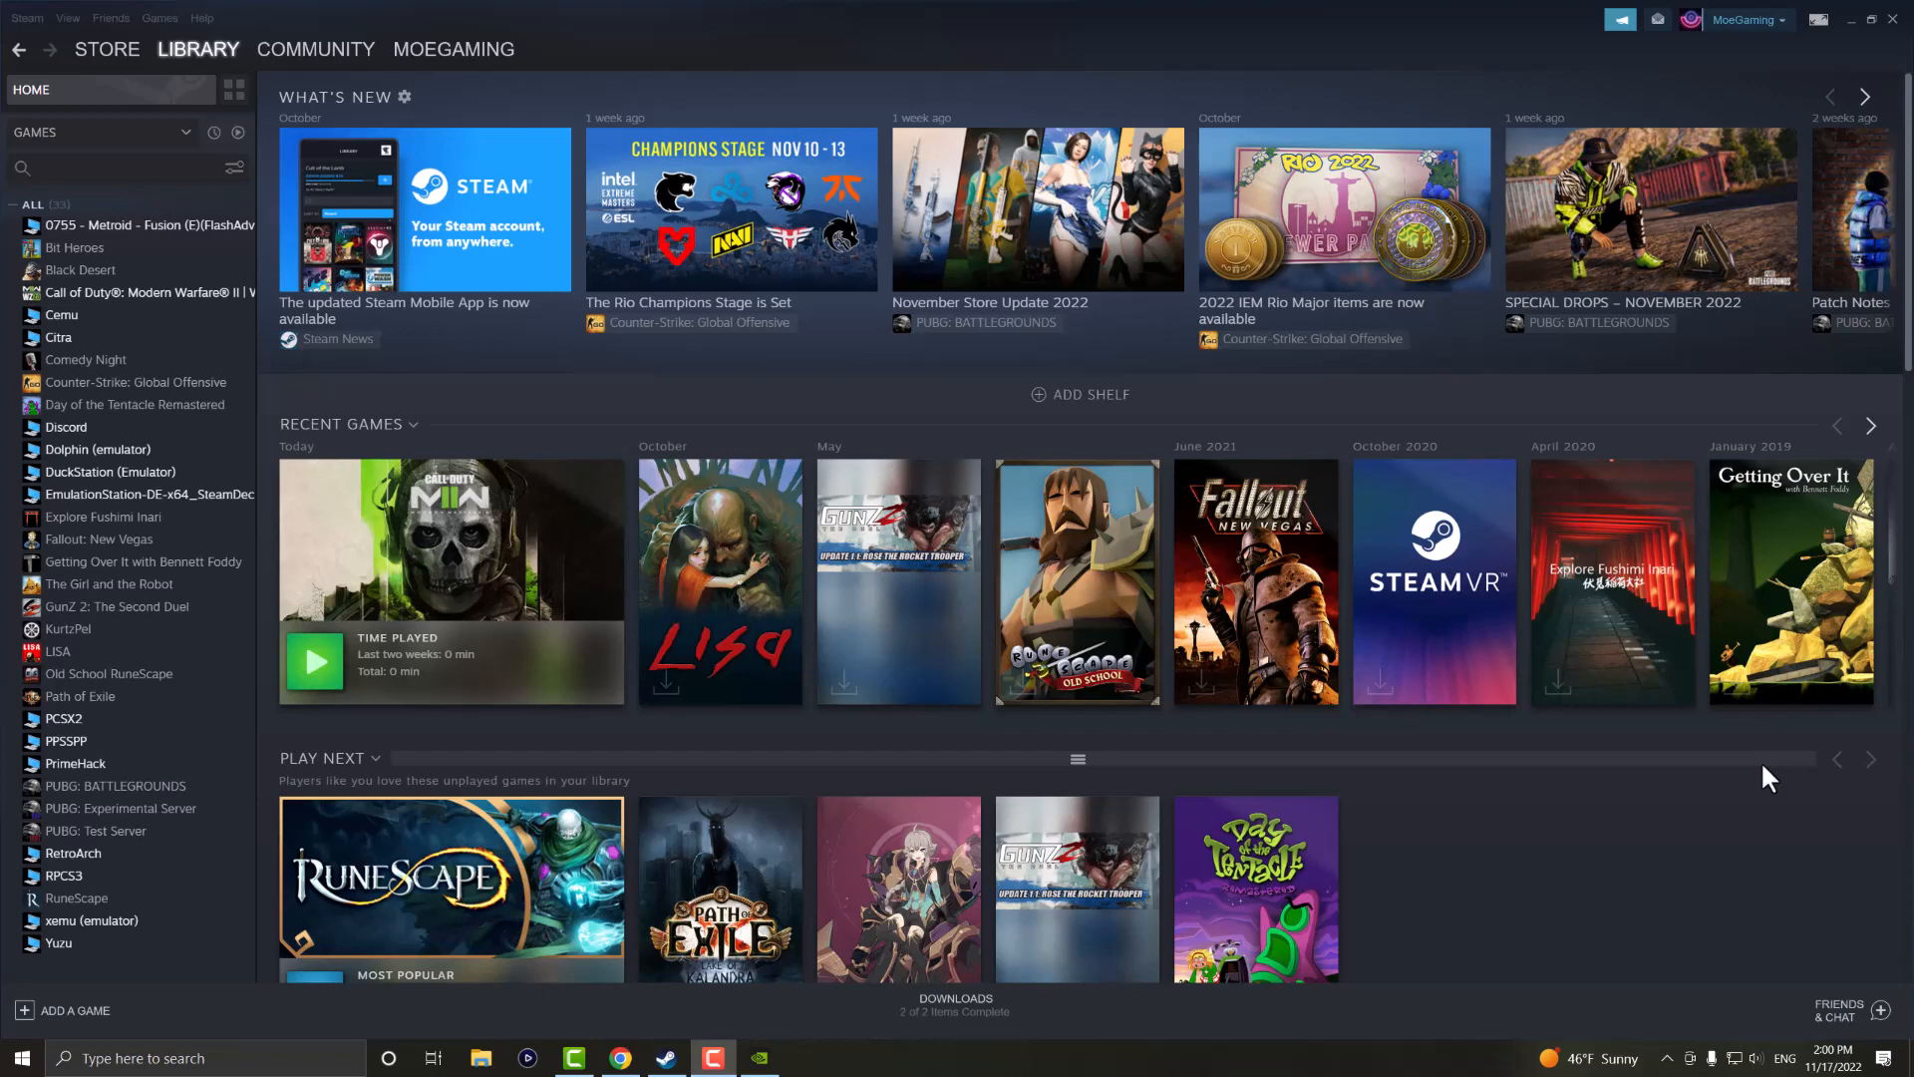
mouse_move(1370, 759)
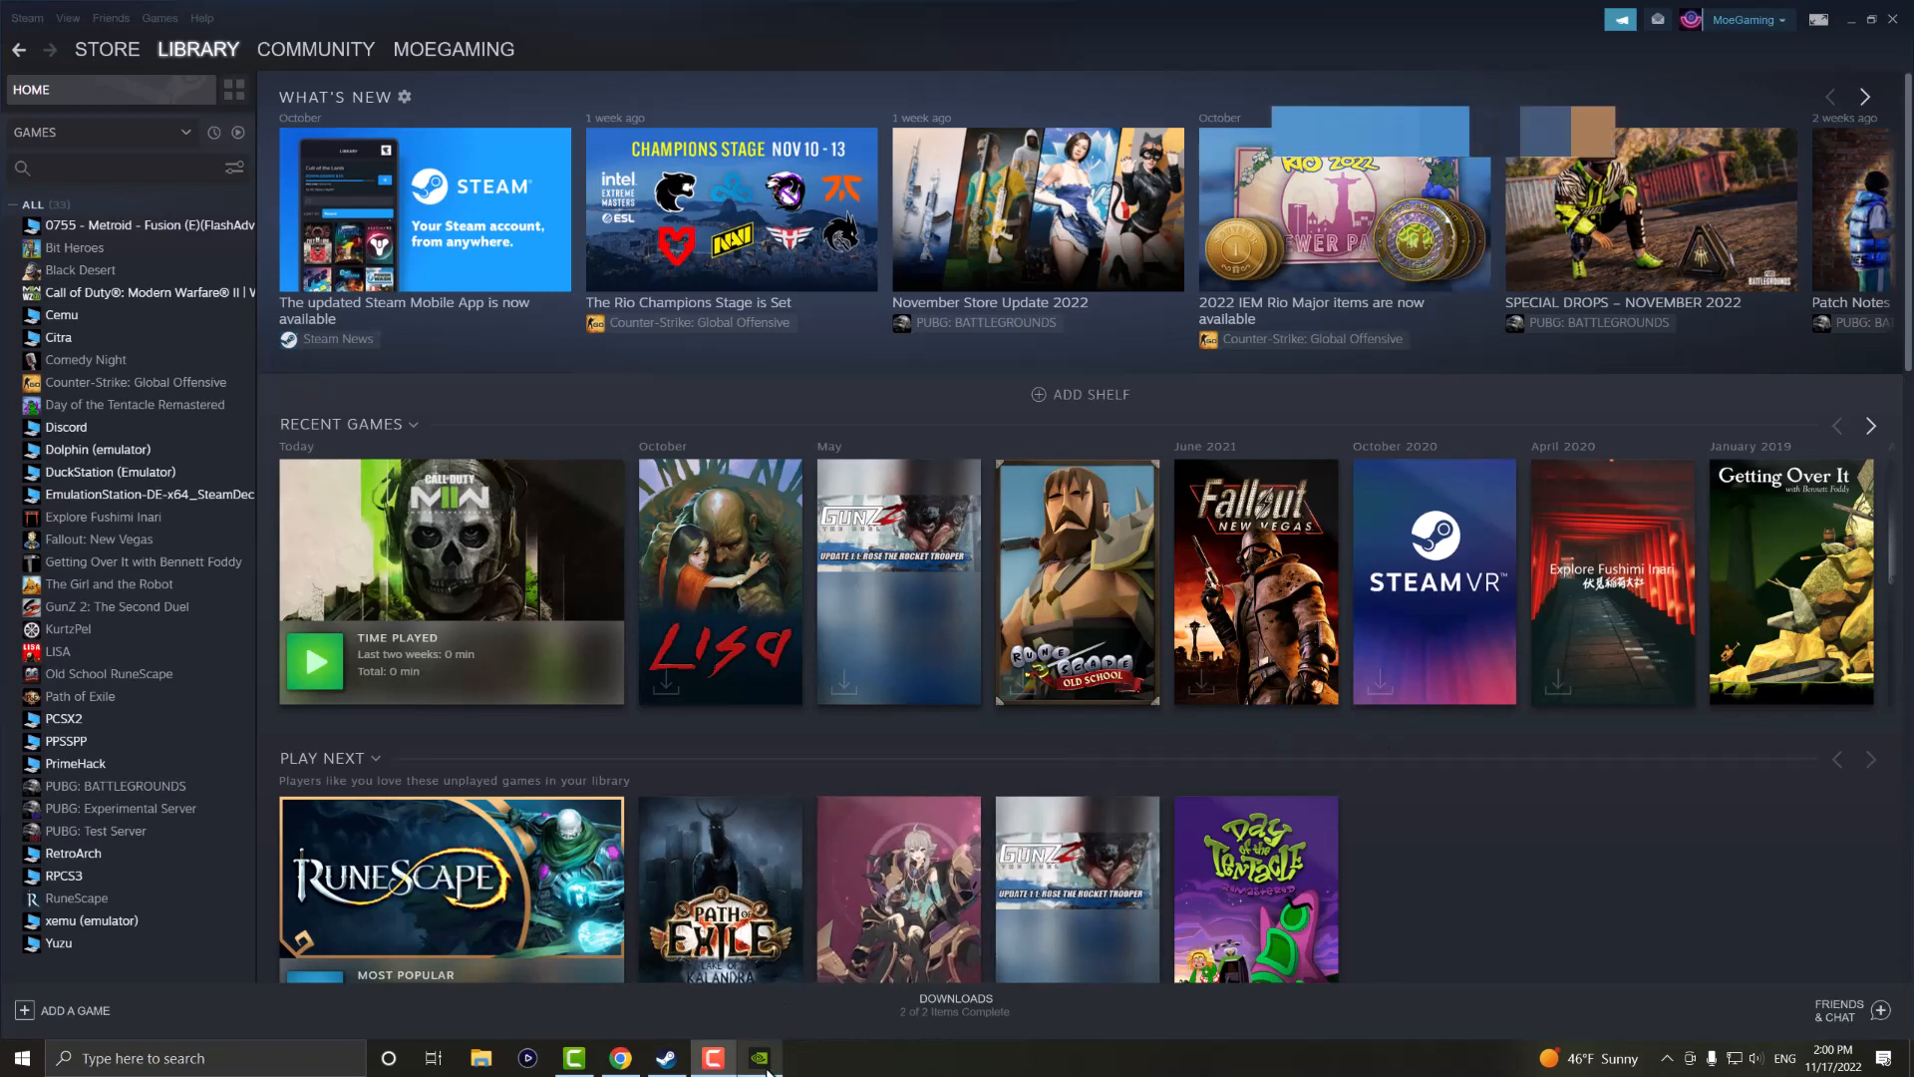
Step: Check NVIDIA GeForce Experience, then bring up Properties for Call of Duty Warzone 2.0 from the library
left_click(760, 1057)
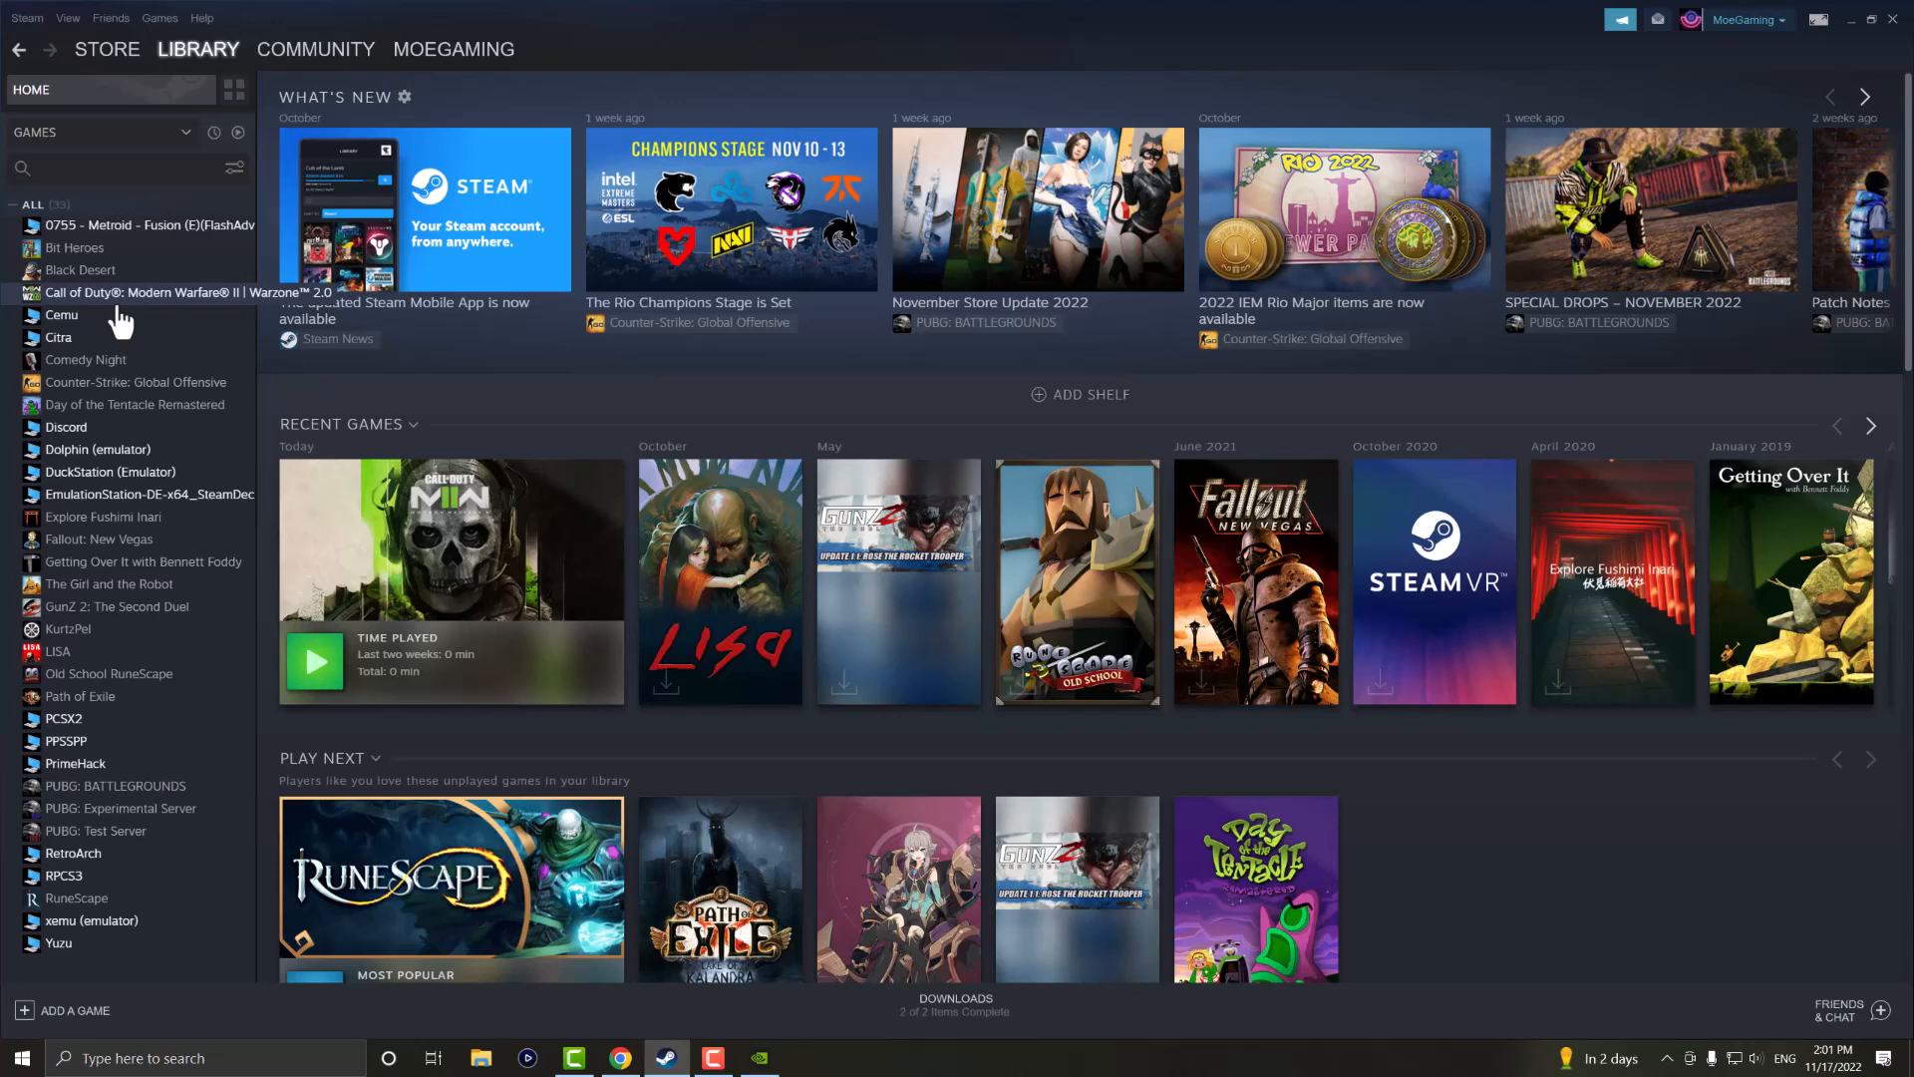
right_click(146, 292)
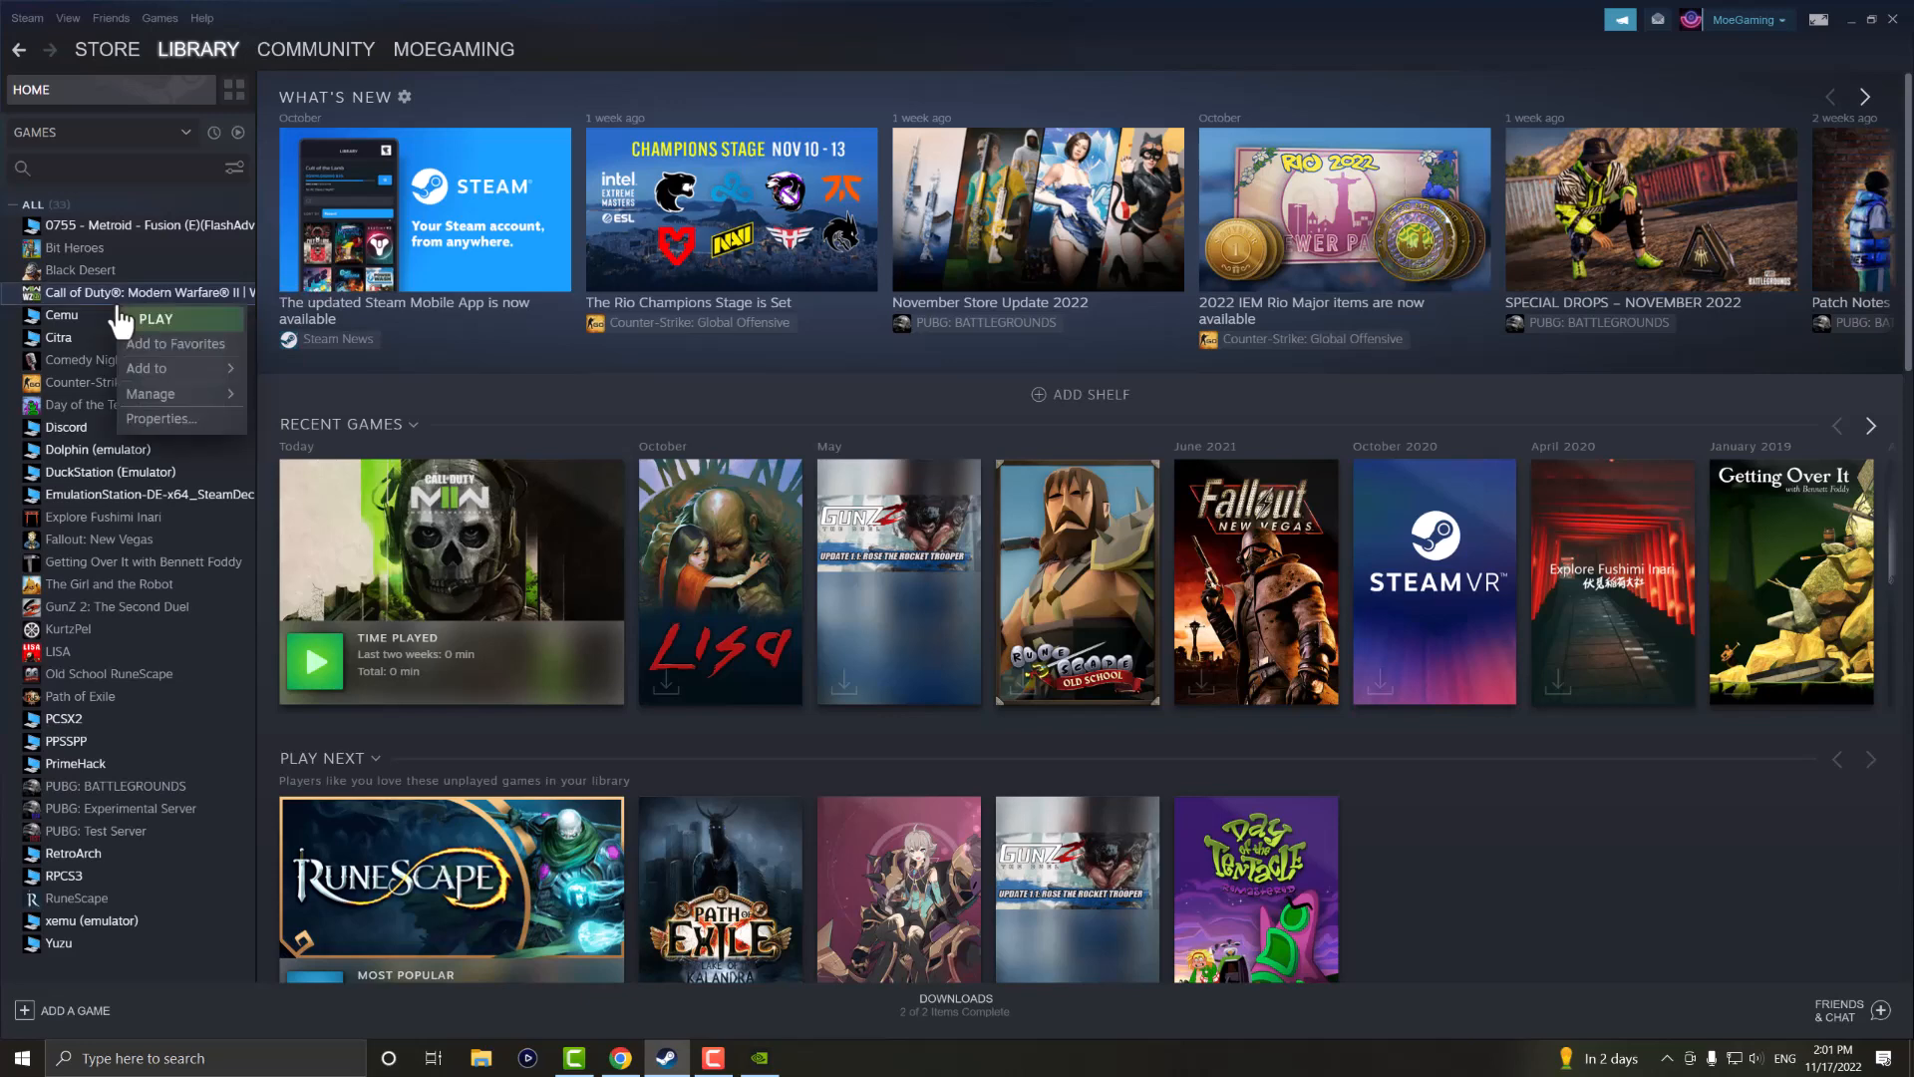
mouse_move(157, 419)
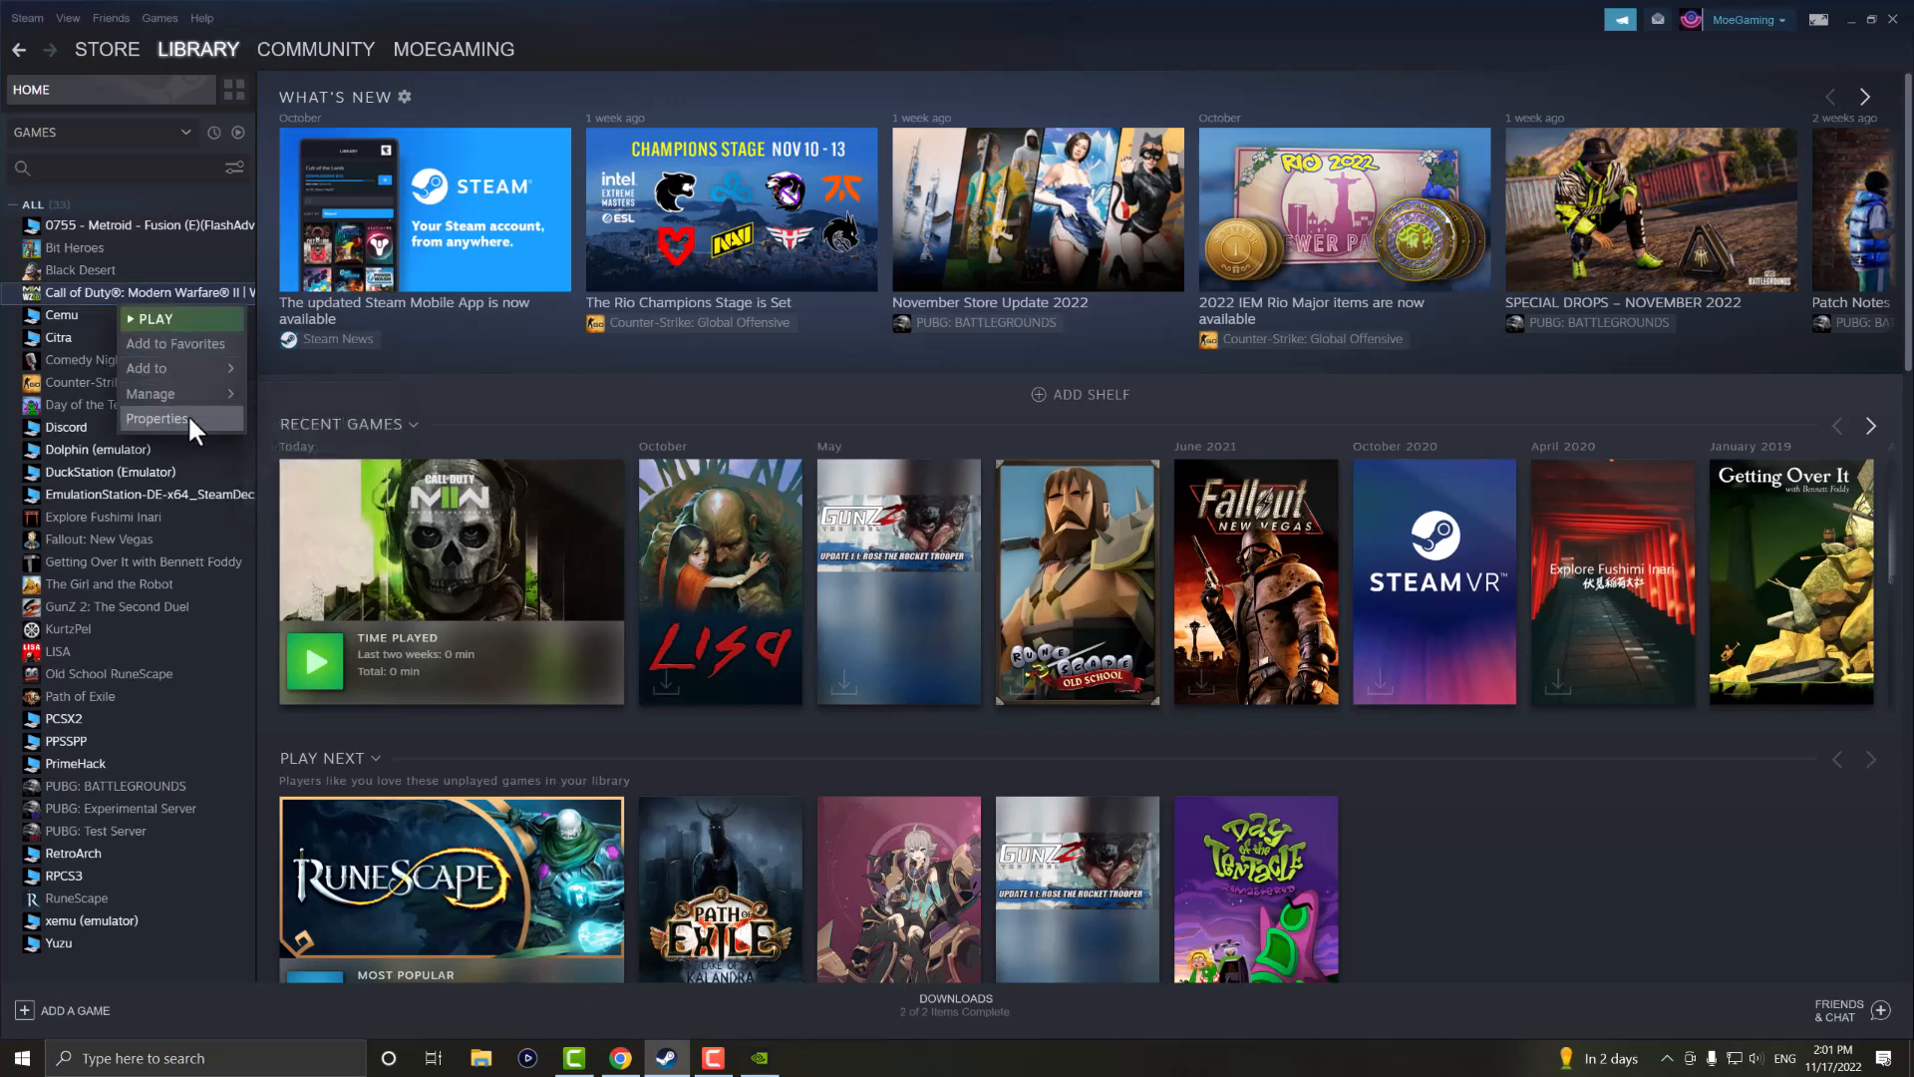
left_click(157, 419)
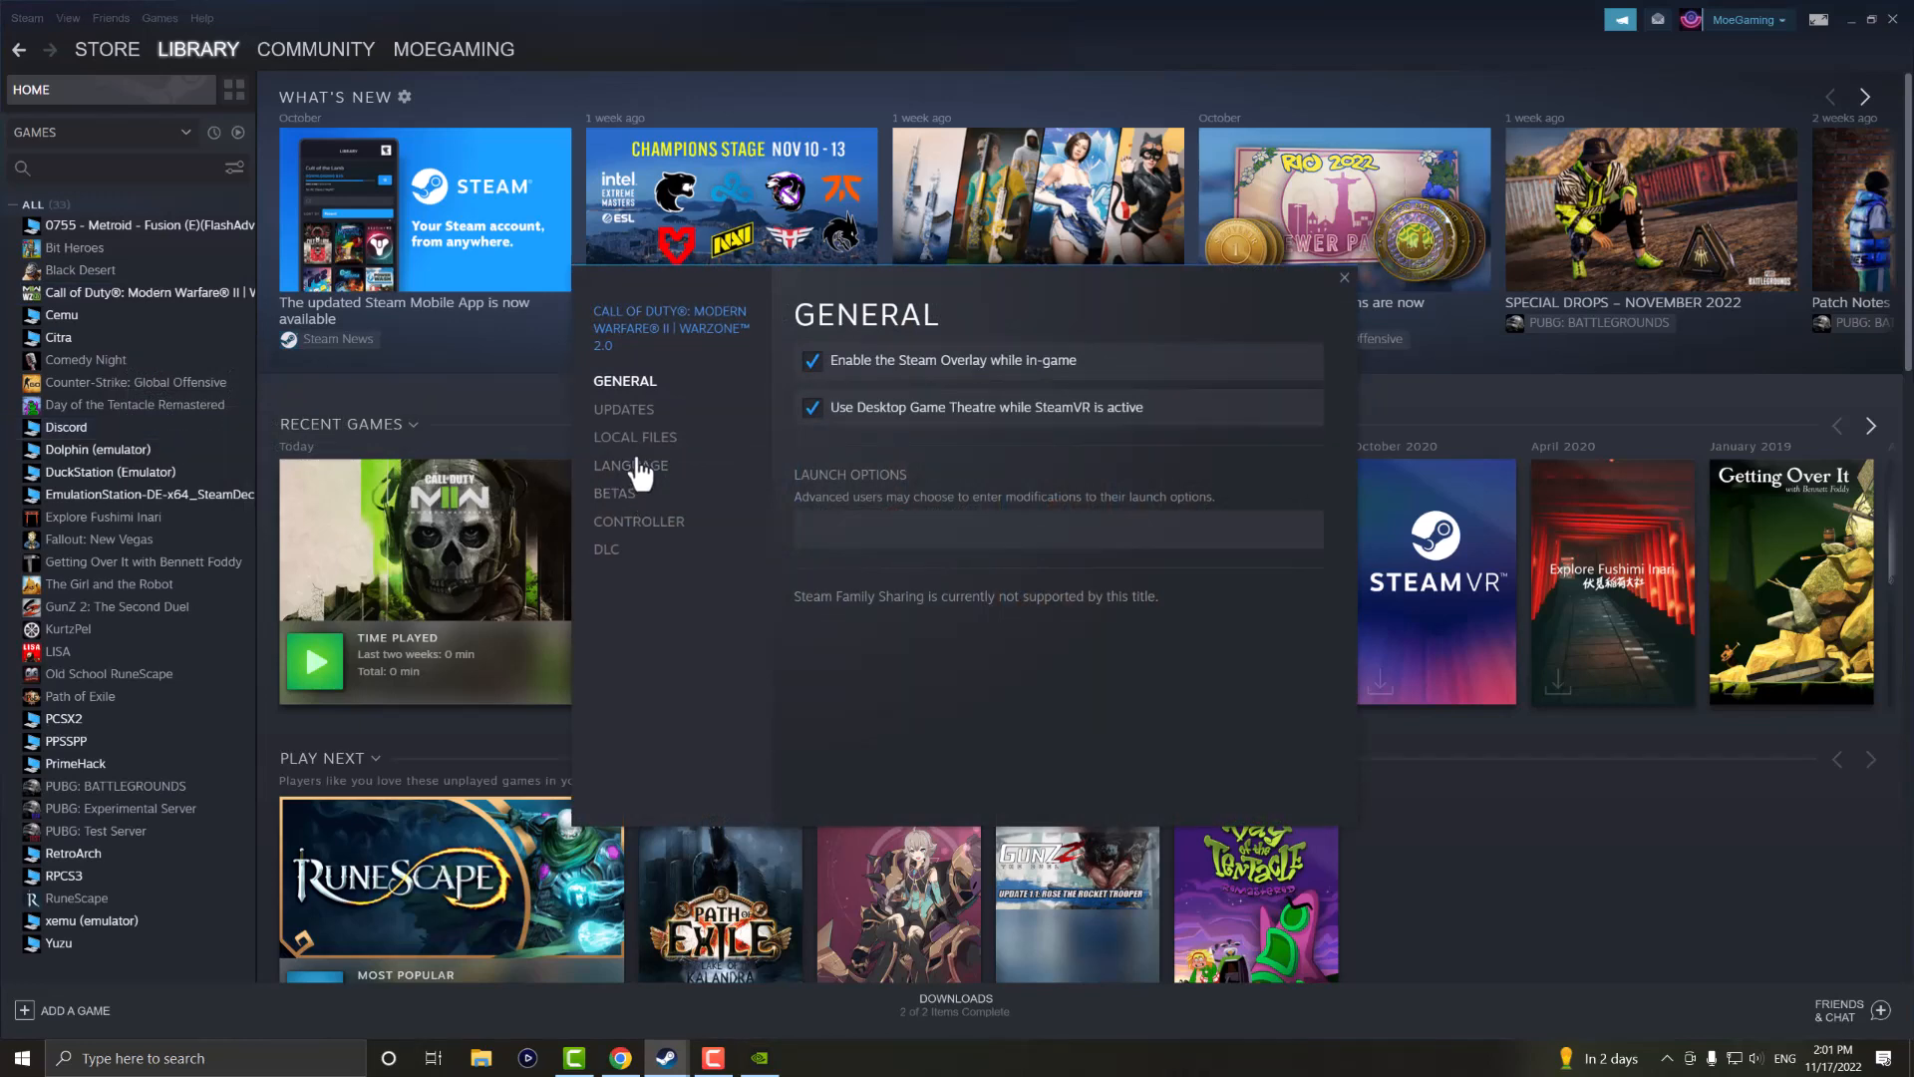
Step: Start verifying the integrity of the game files from the Local Files section
left_click(635, 435)
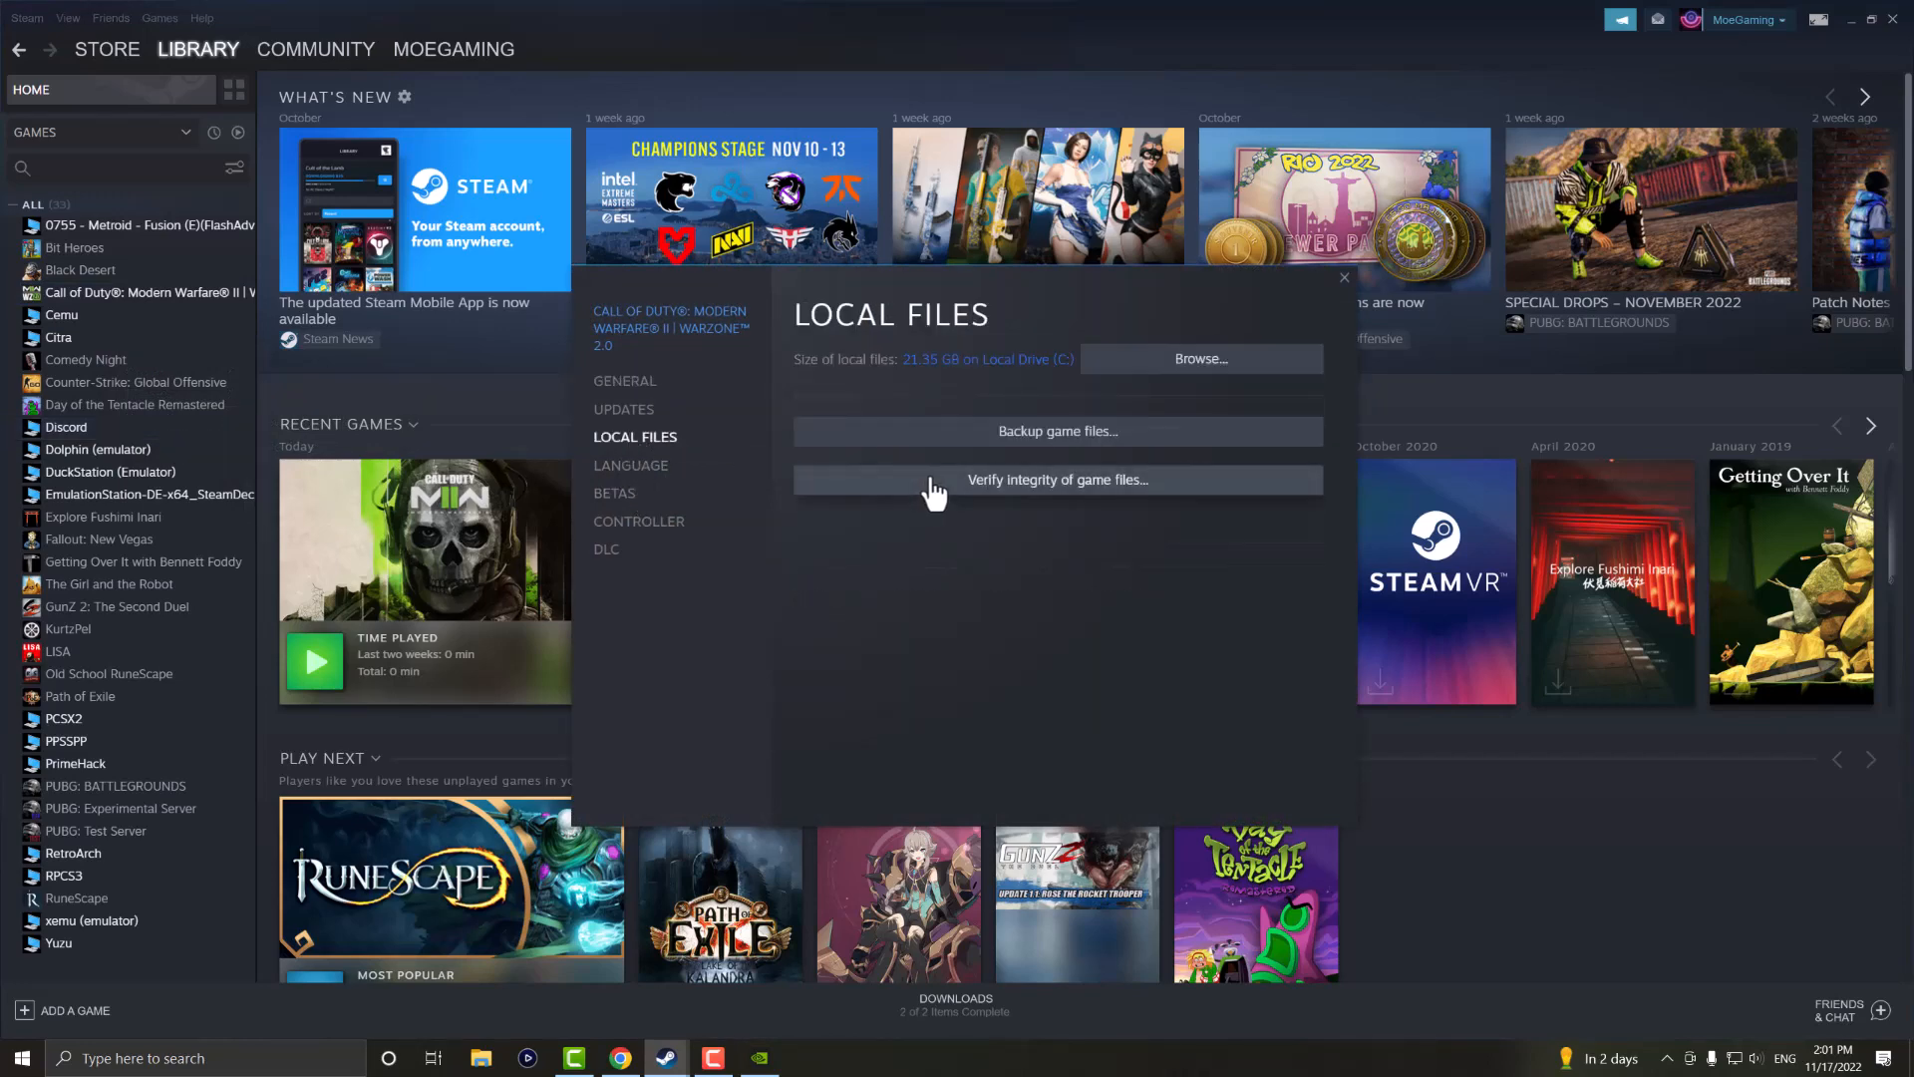
left_click(1056, 478)
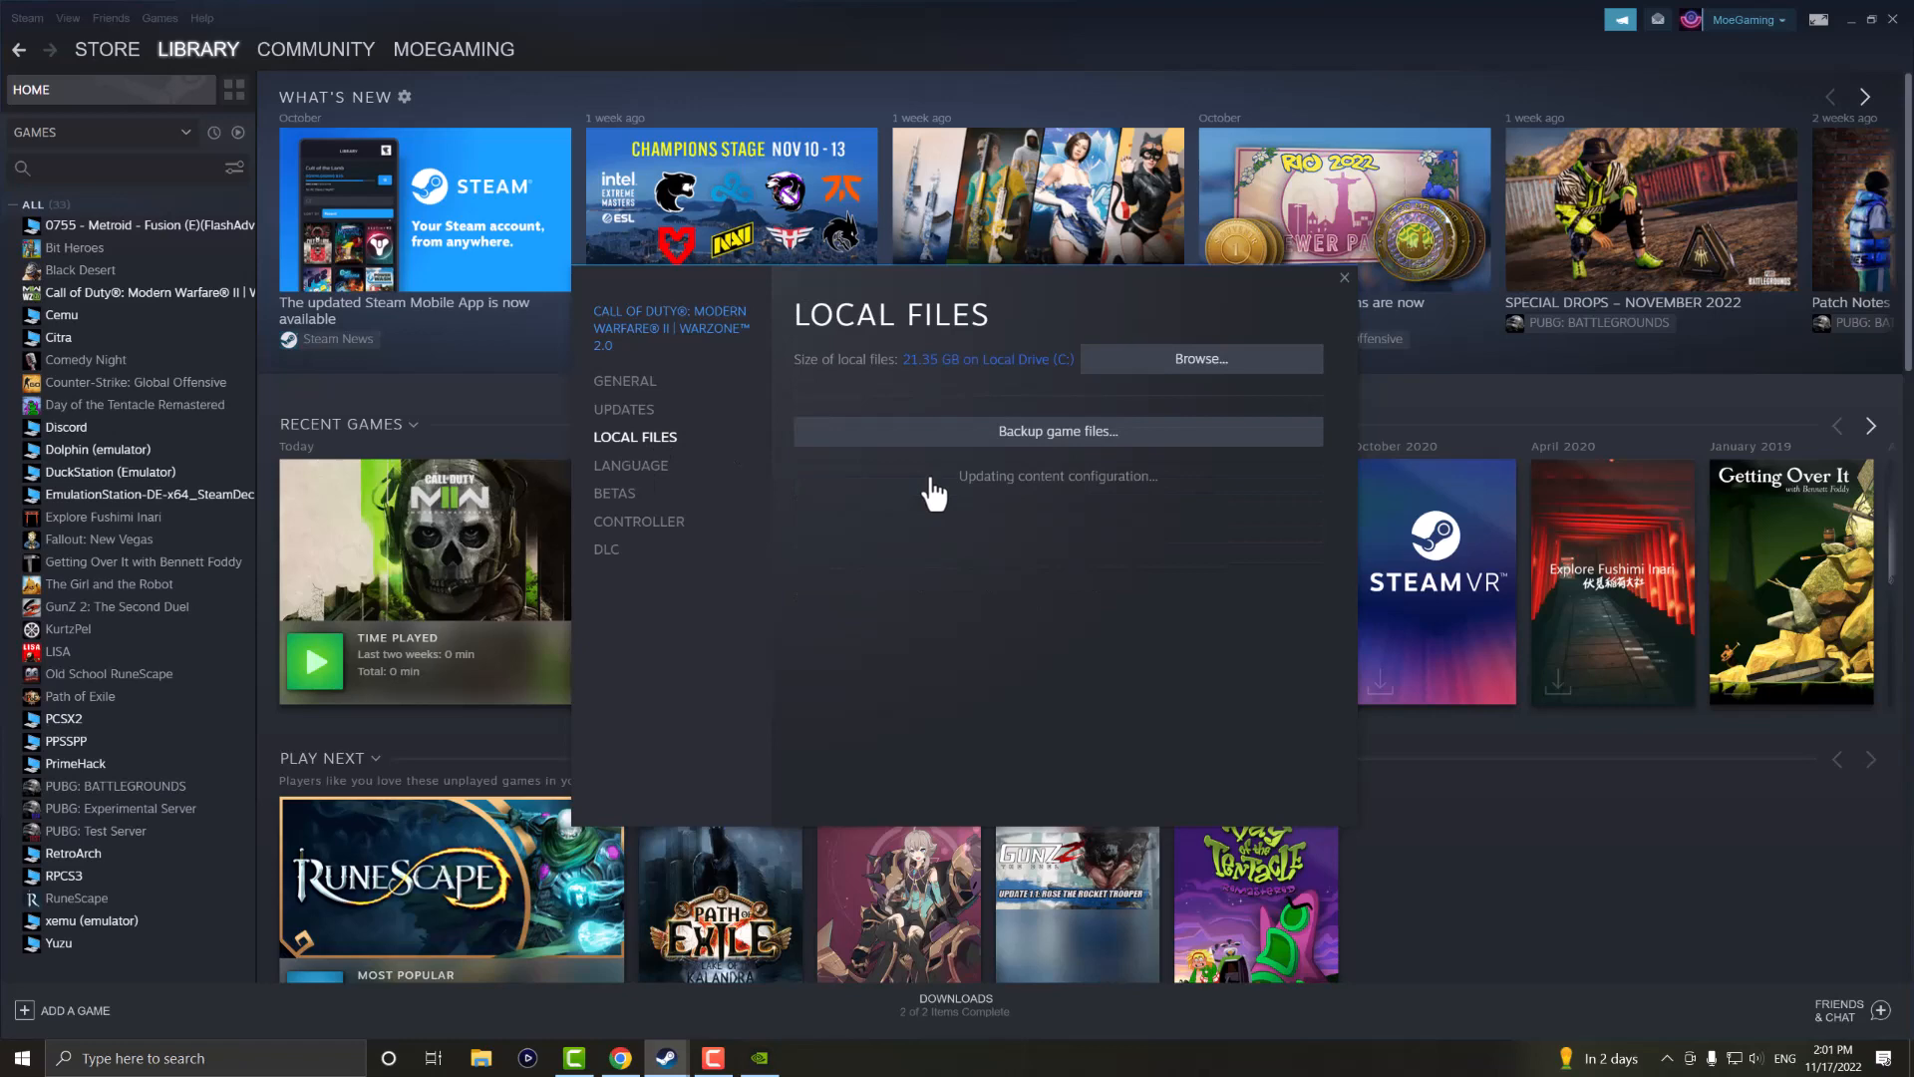